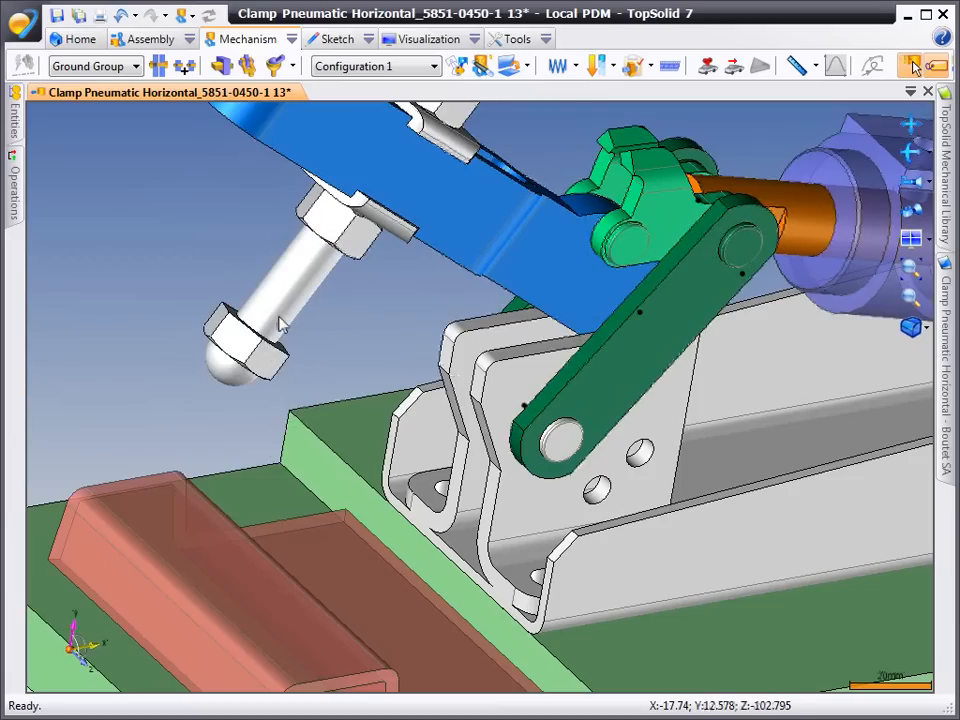
Step: Show the available mechanism joint types from the joints dropdown
click(278, 65)
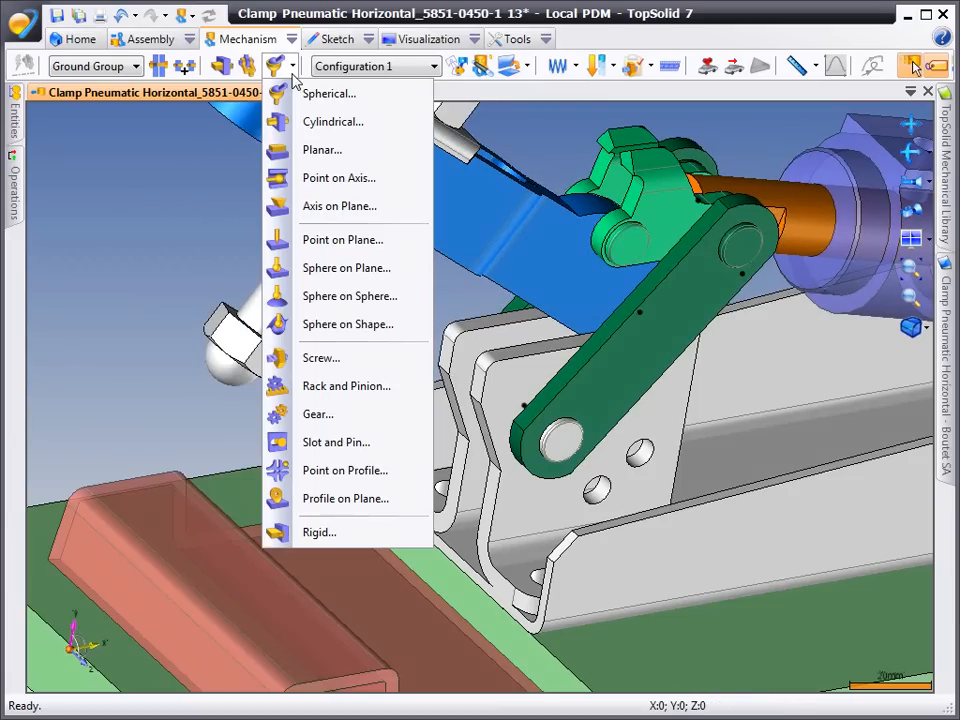
mouse_move(345, 268)
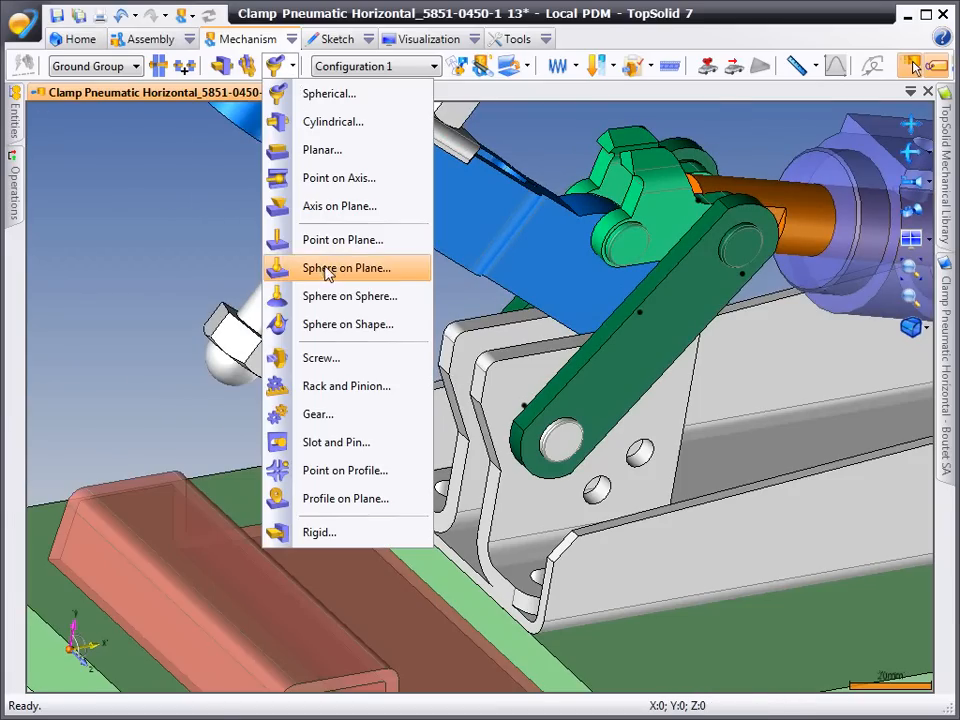
Step: Link the stop screw's ball tip to the copper profile with a 15mm sphere-on-plane joint
click(347, 268)
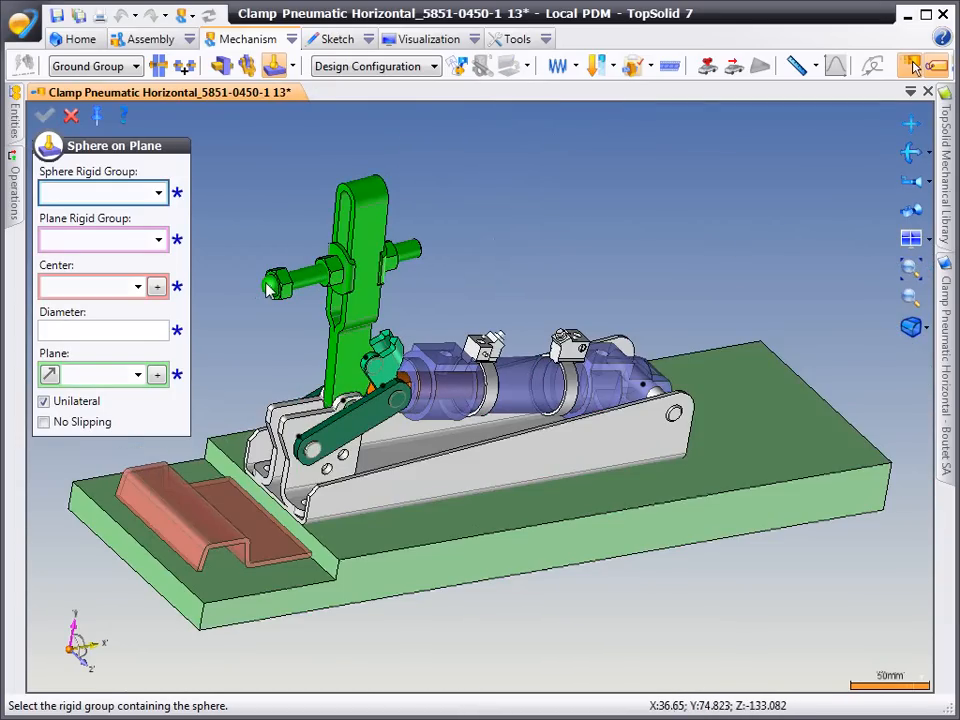
click(180, 505)
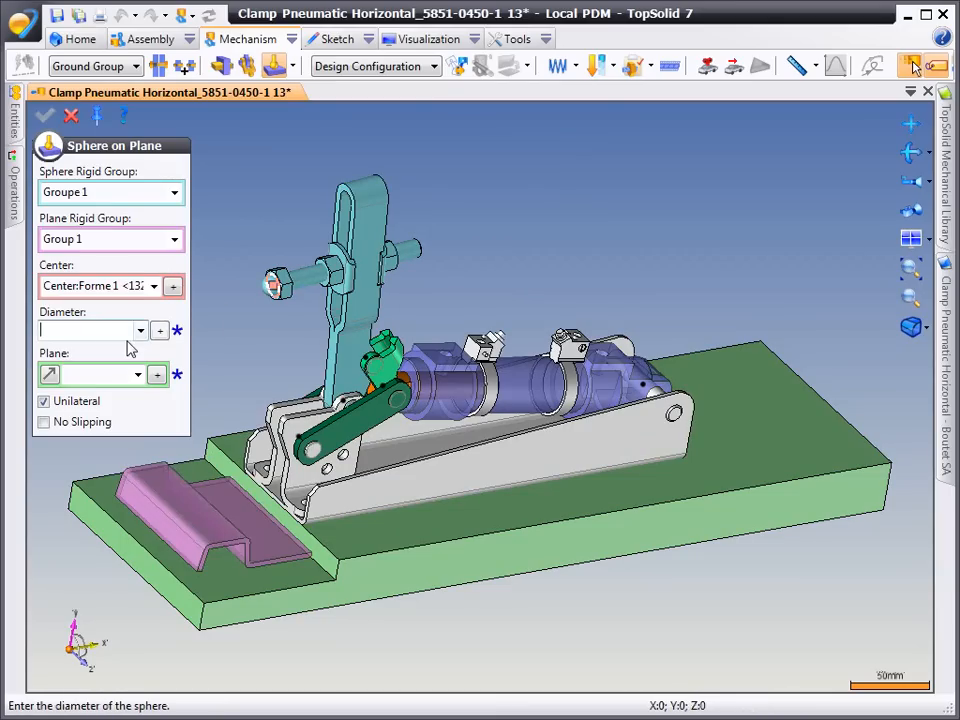
text(15mm)
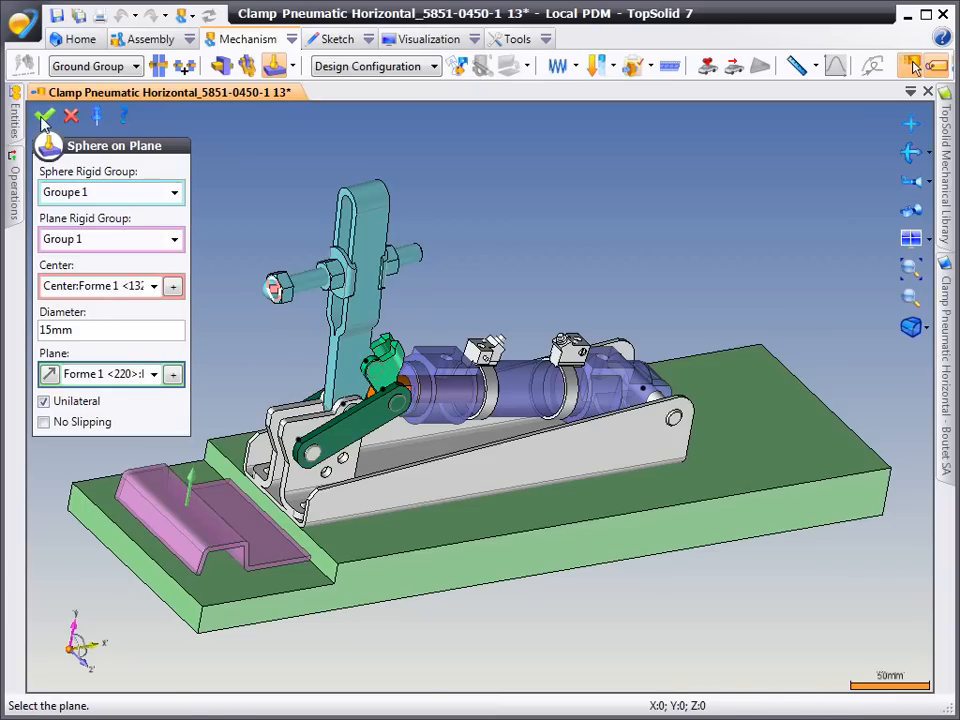
click(45, 117)
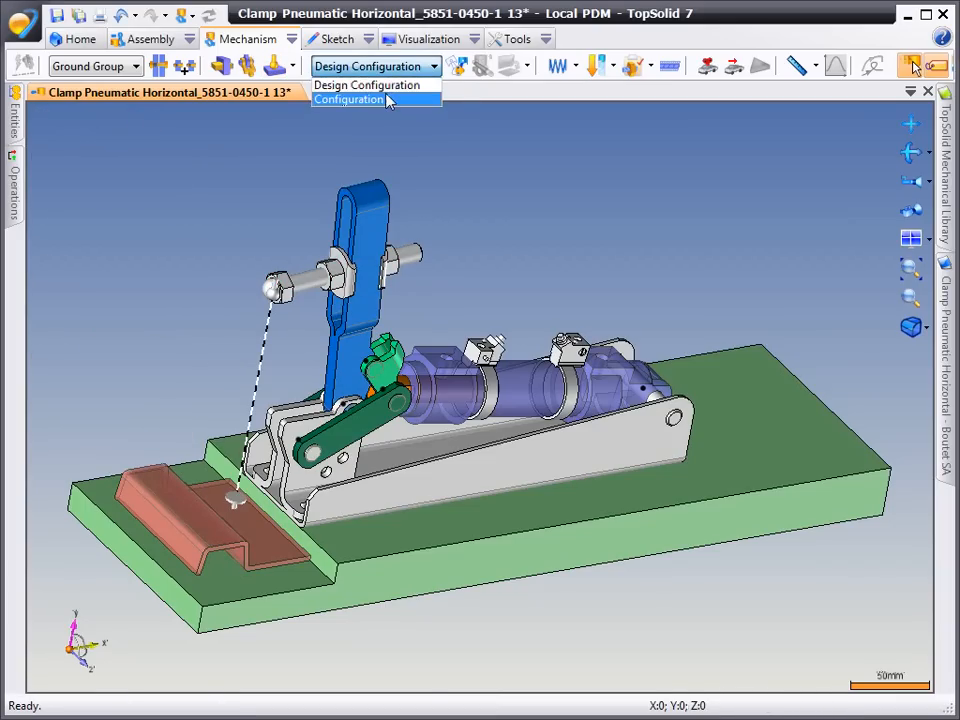
Step: Select Configuration 1 from the Mechanism configuration dropdown
click(348, 99)
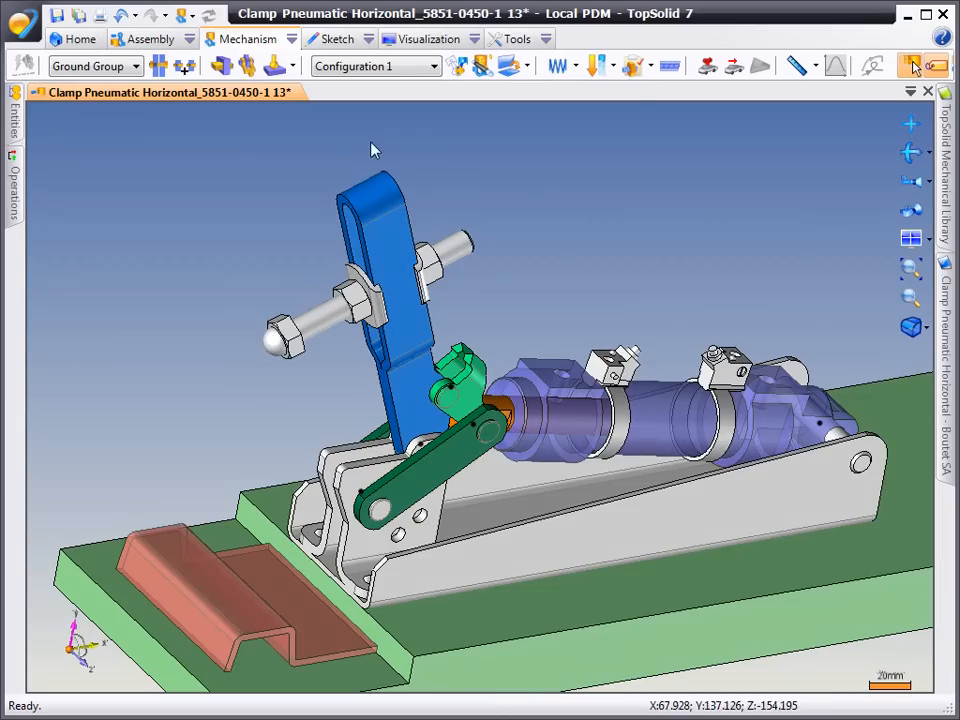
mouse_move(638, 110)
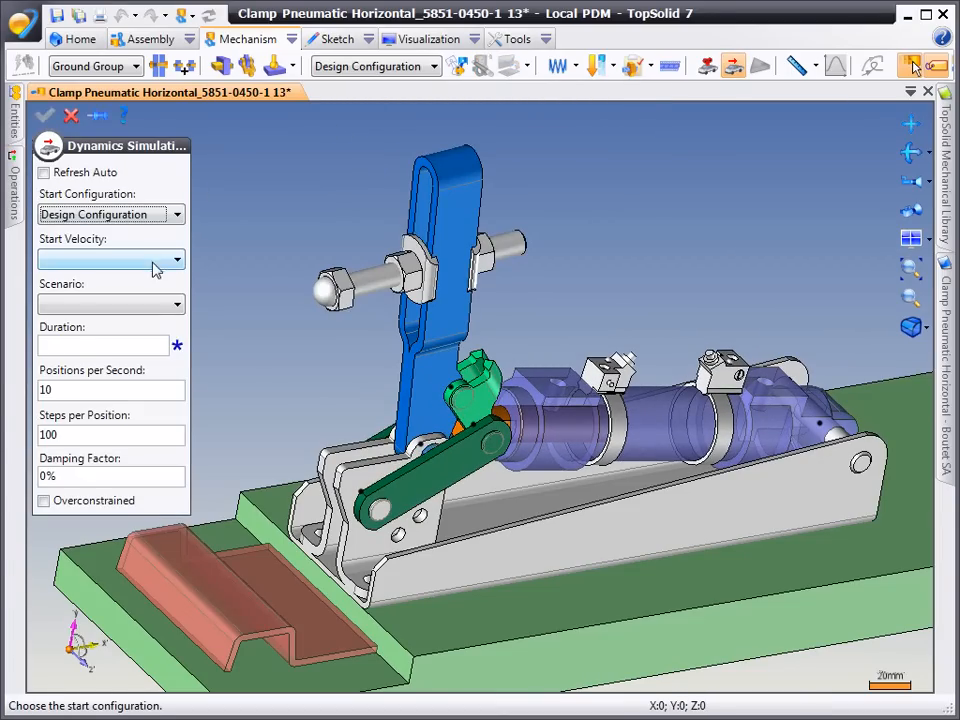
Step: Add a dynamics simulation that starts from the Design Configuration
click(110, 304)
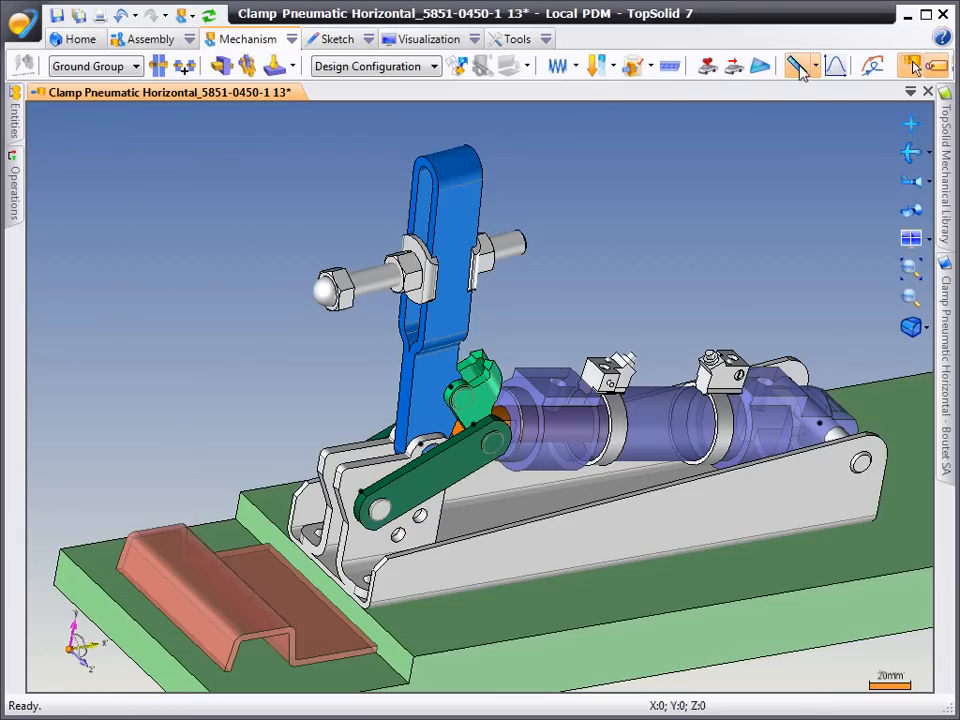
Step: Create a force measurement from the Mechanism measurements list
click(808, 66)
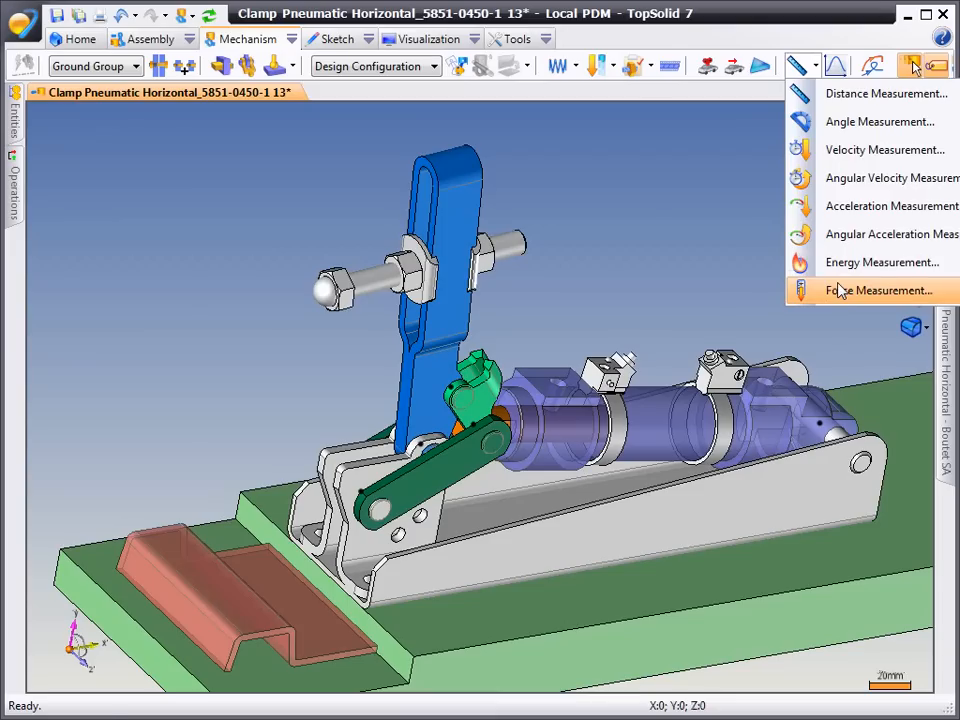
click(880, 290)
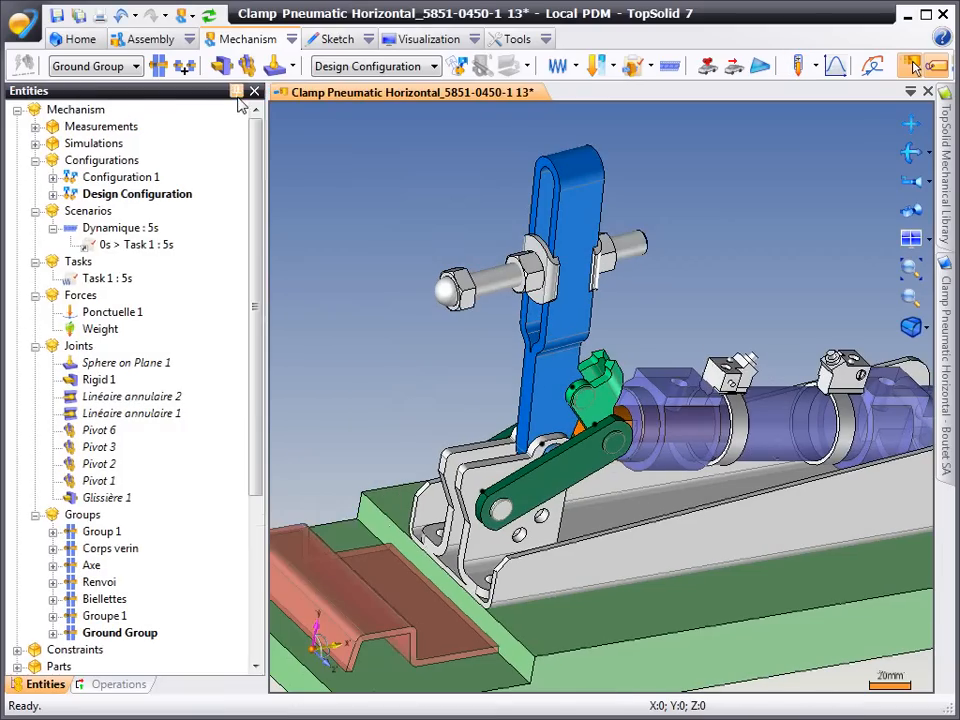
Step: Expand Measurements and Simulations to show Force 1 and Simulation 1, then recalculate
click(36, 126)
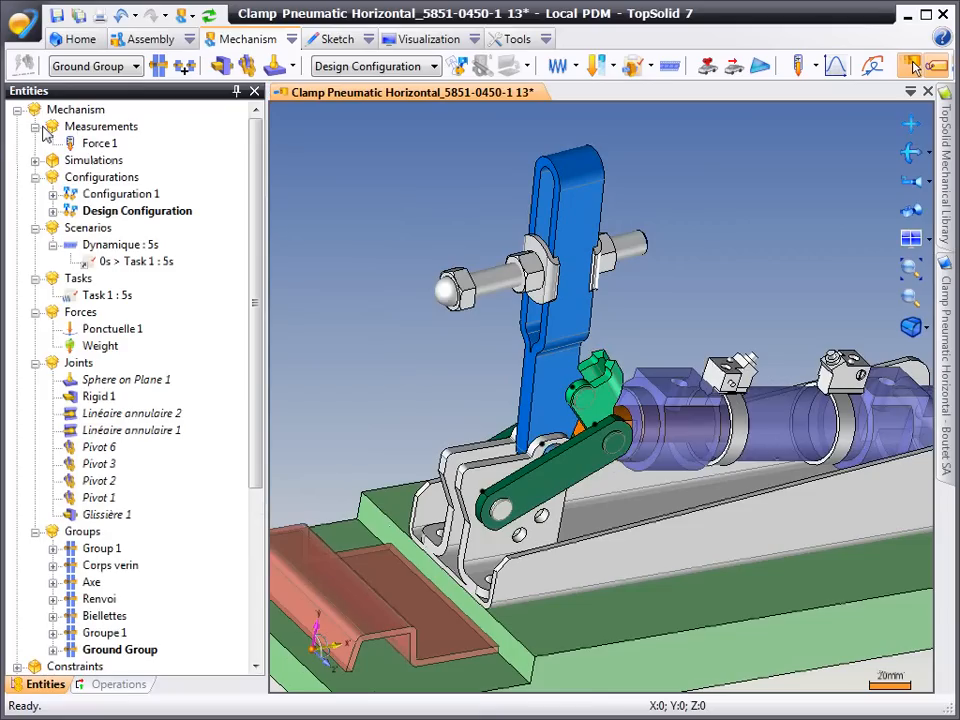
click(35, 160)
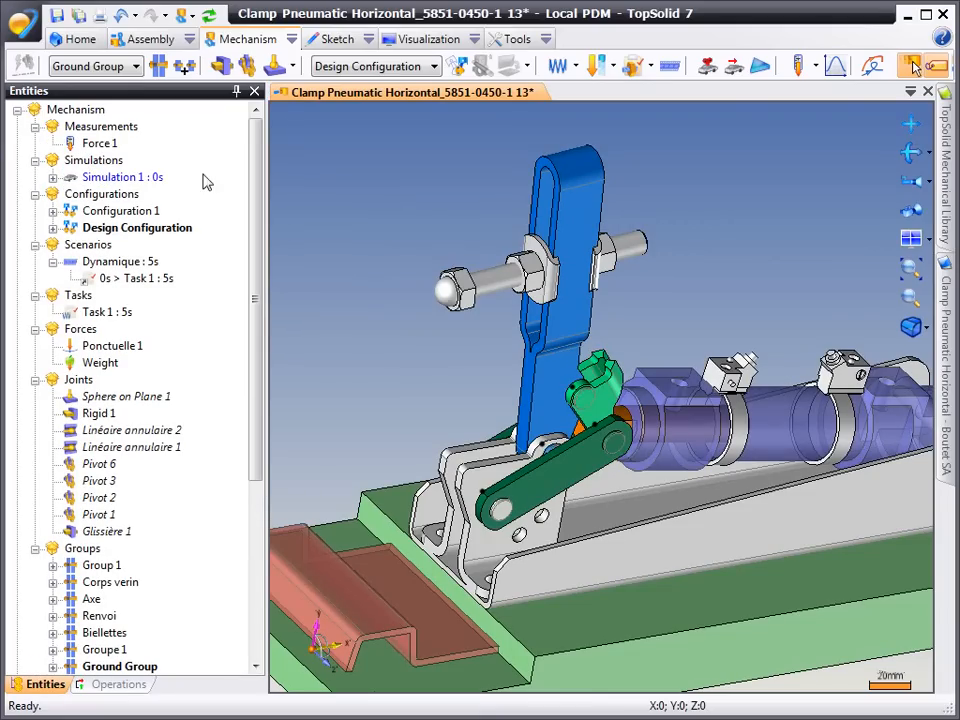
click(209, 18)
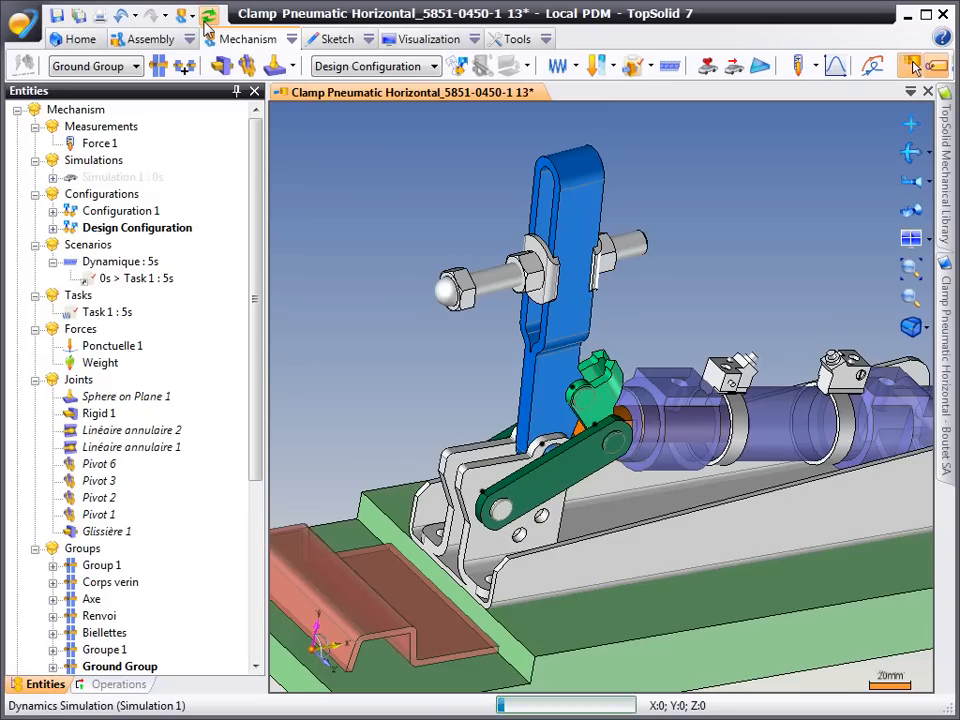